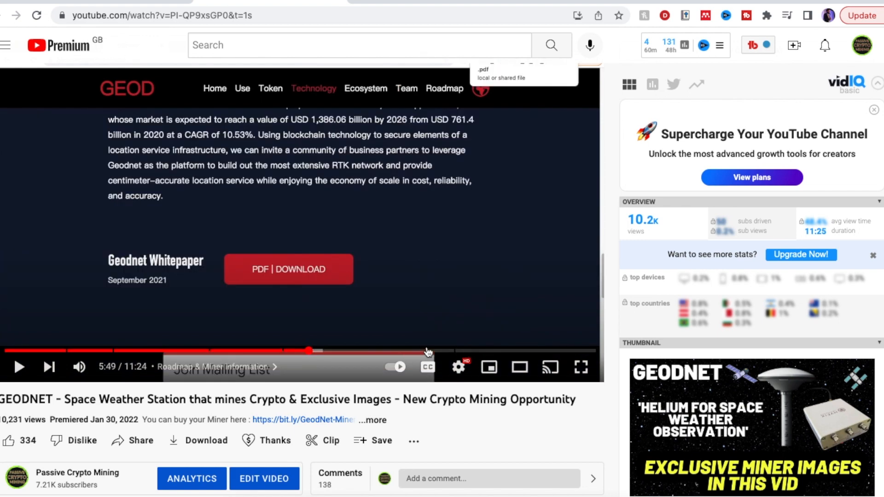
Open the Wallet tab to view My Account with the 3140.997328 GEOD balance
click(429, 351)
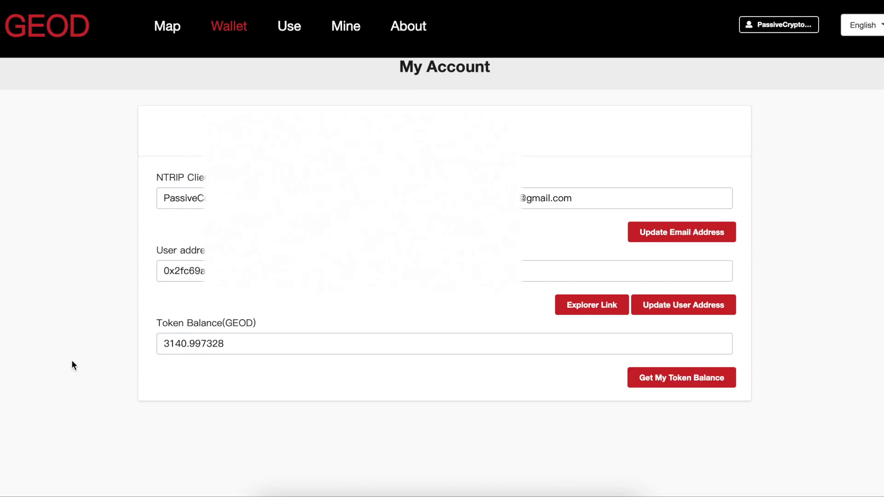
mouse_move(685, 388)
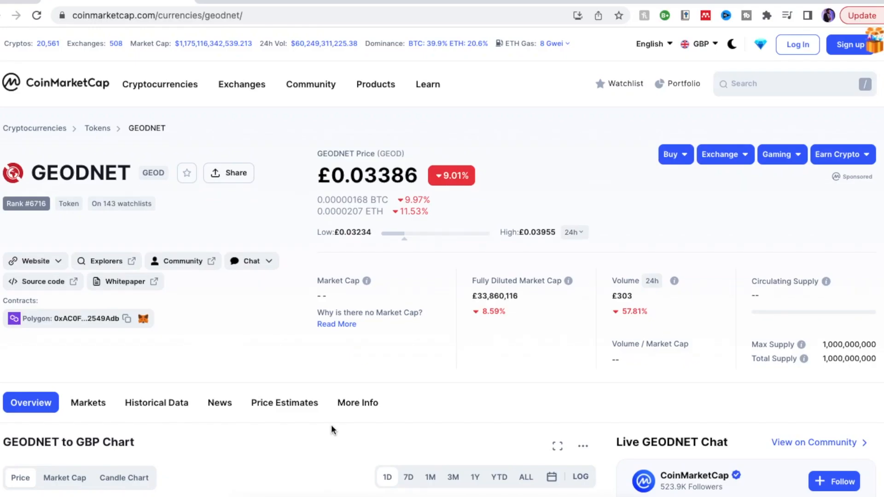
mouse_move(17, 179)
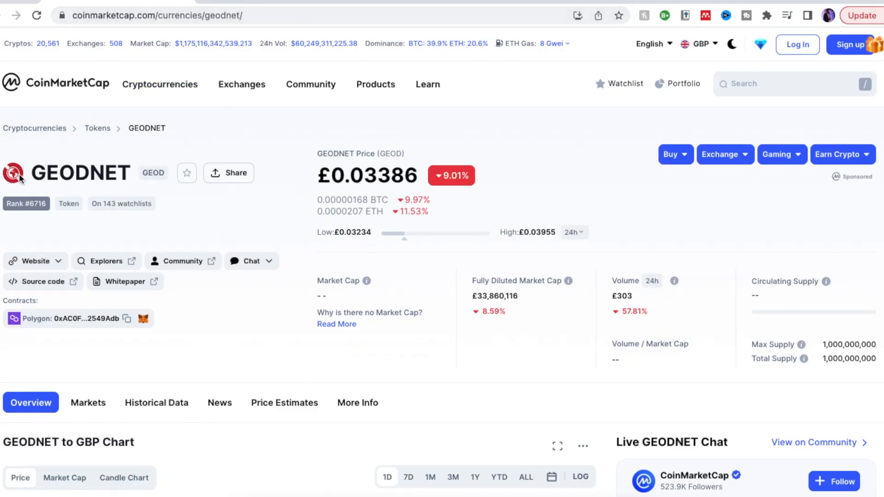
mouse_move(367, 170)
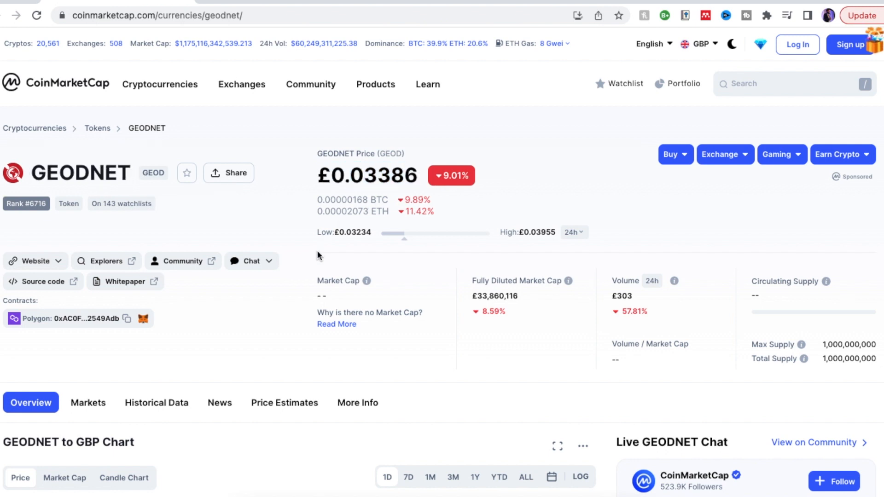
Set the GEODNET price chart to ALL and scroll to the price data and description
scroll(down, 3)
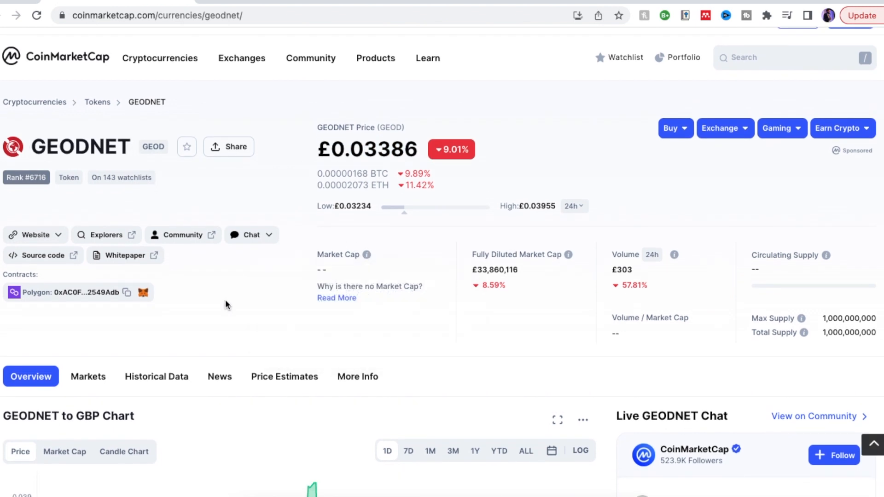
scroll(down, 3)
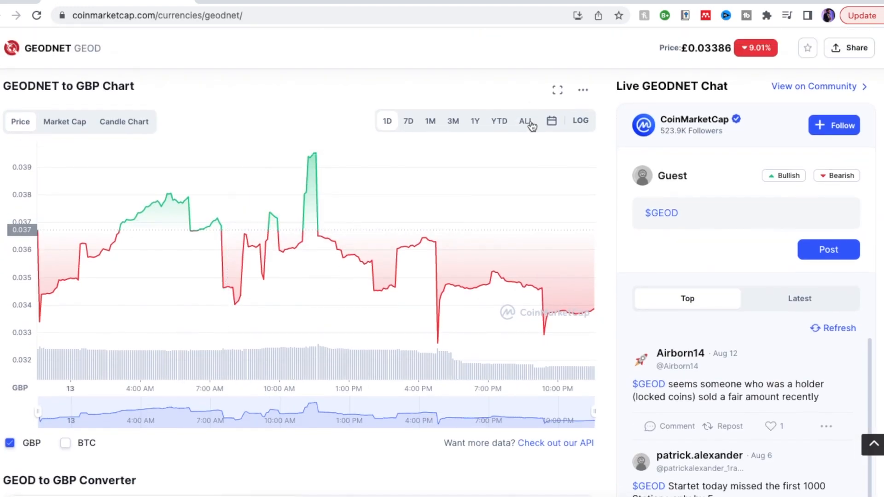
click(526, 120)
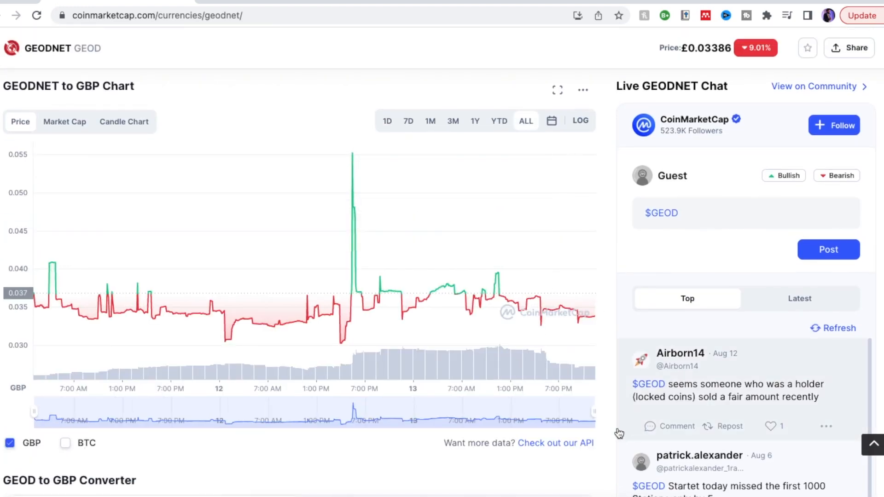
scroll(down, 3)
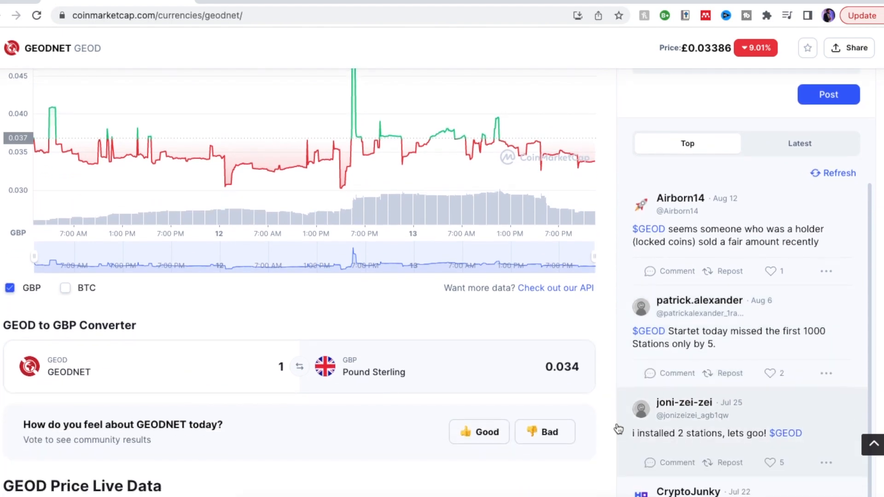
scroll(down, 3)
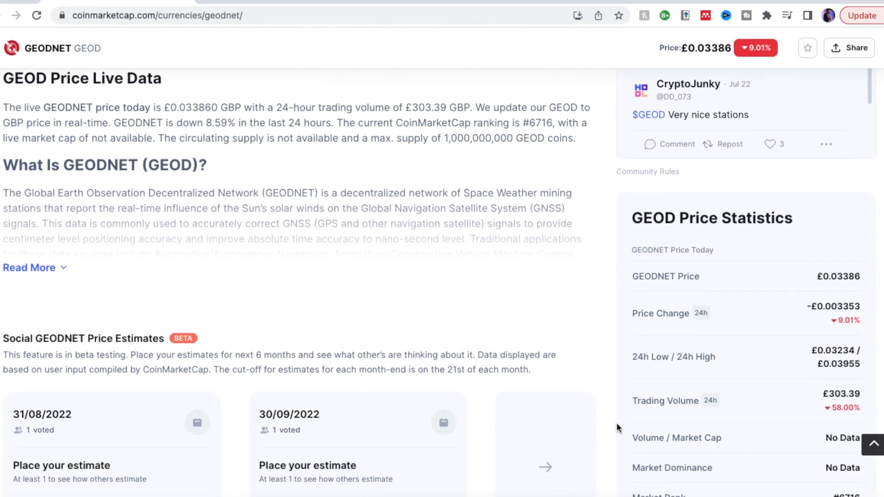
scroll(down, 3)
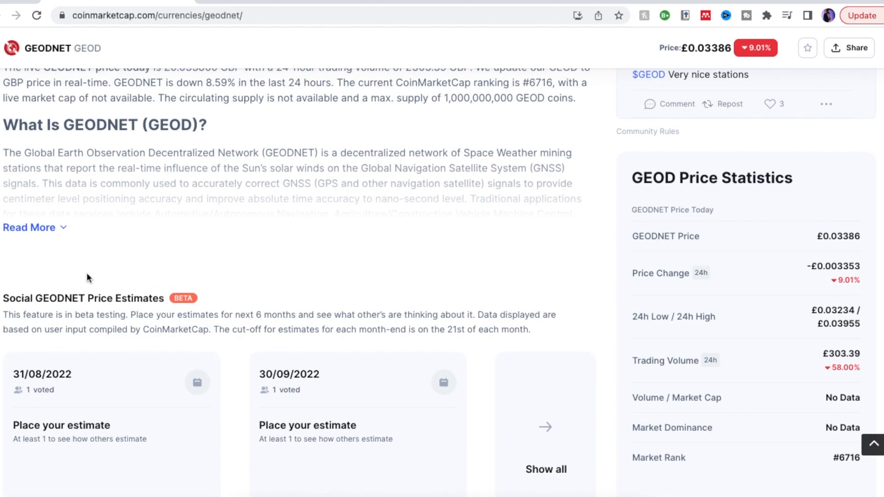
scroll(down, 3)
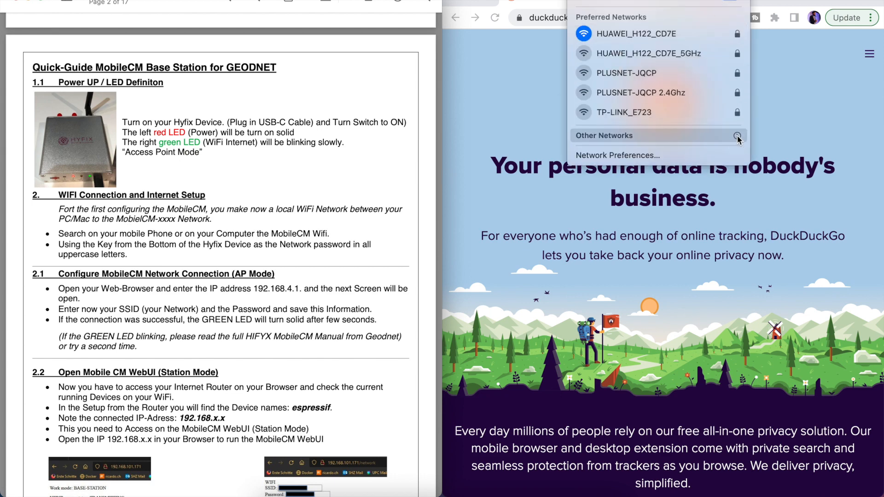
Join the MobileCM_C9A379 network from Other Networks using its password
click(737, 138)
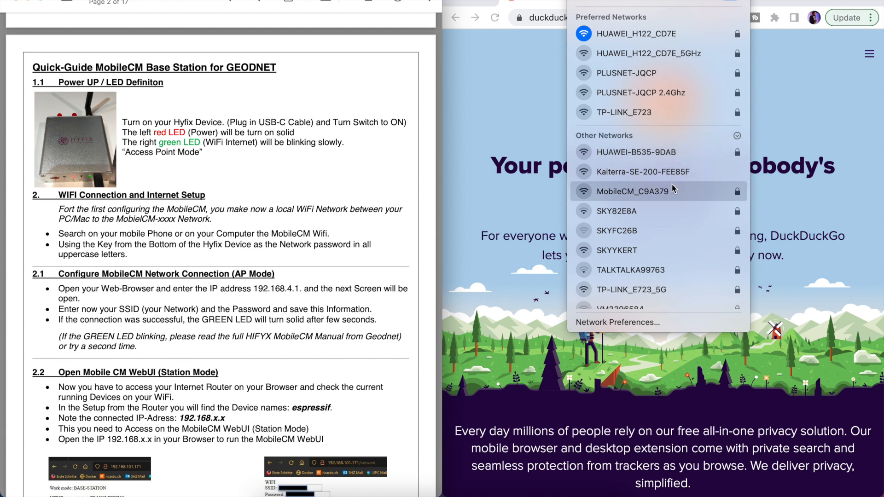
click(633, 191)
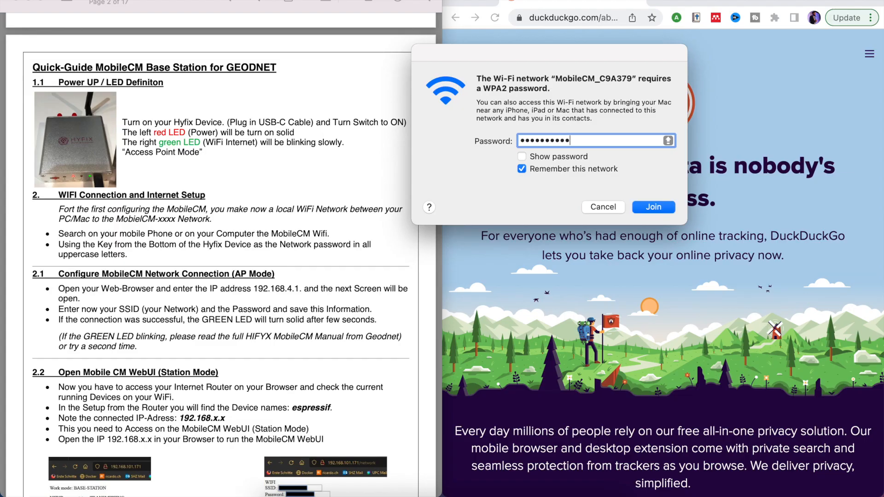
click(653, 207)
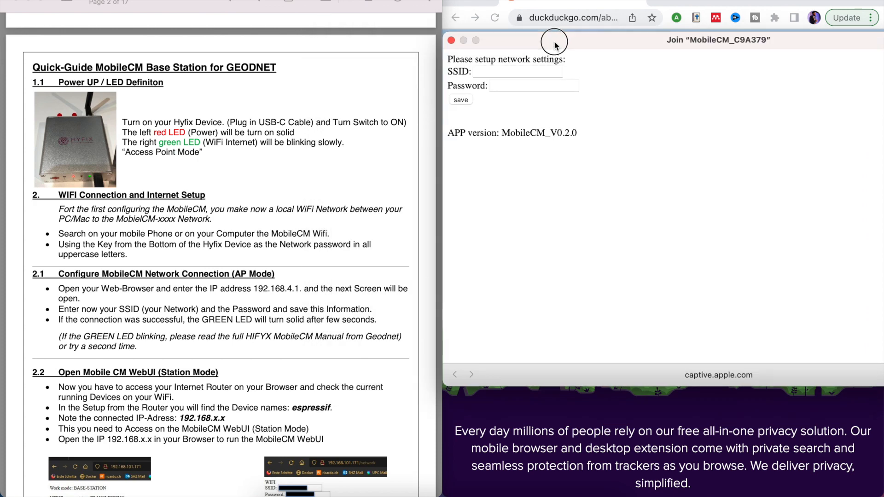
Move the setup window aside, dismiss the network list, and begin entering the home SSID
drag(555, 40, 417, 35)
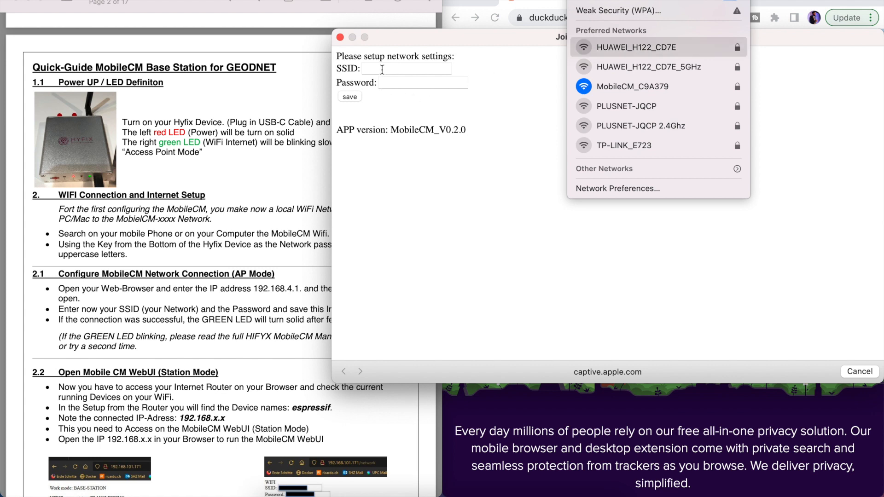
click(381, 69)
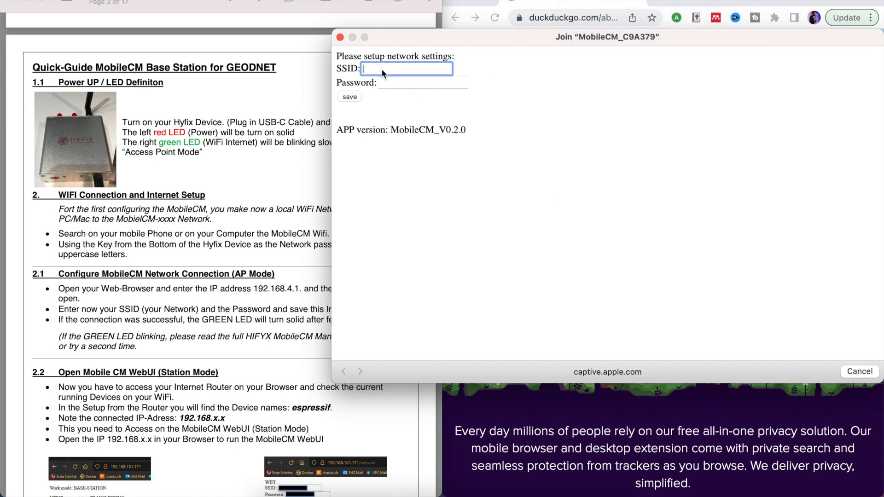
click(349, 96)
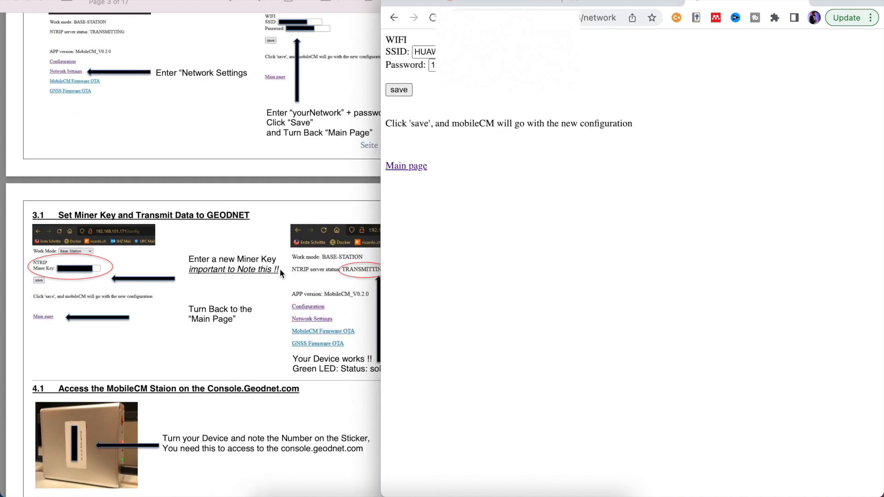
mouse_move(270, 288)
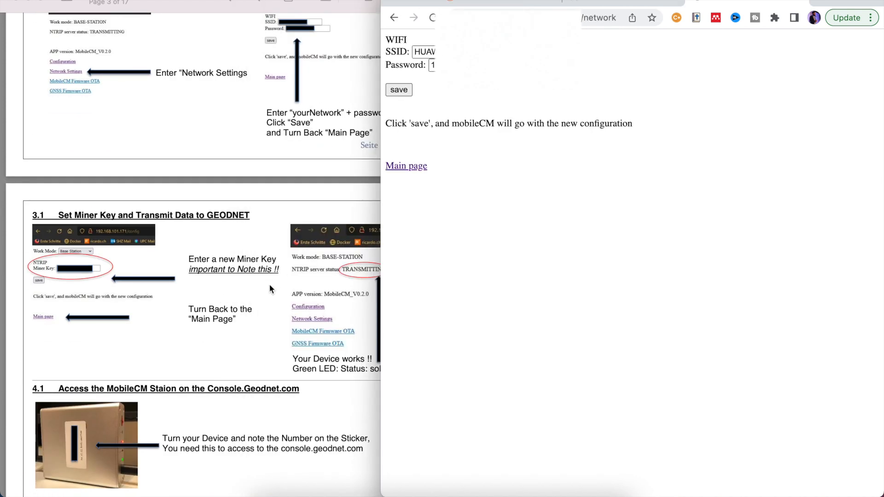
Go to the Configuration page to check the Base Station work mode and miner key
scroll(down, 3)
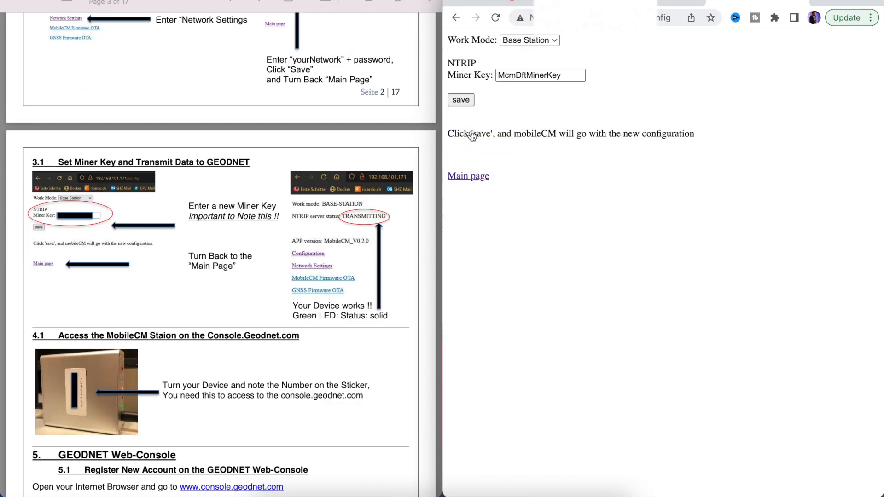
click(559, 75)
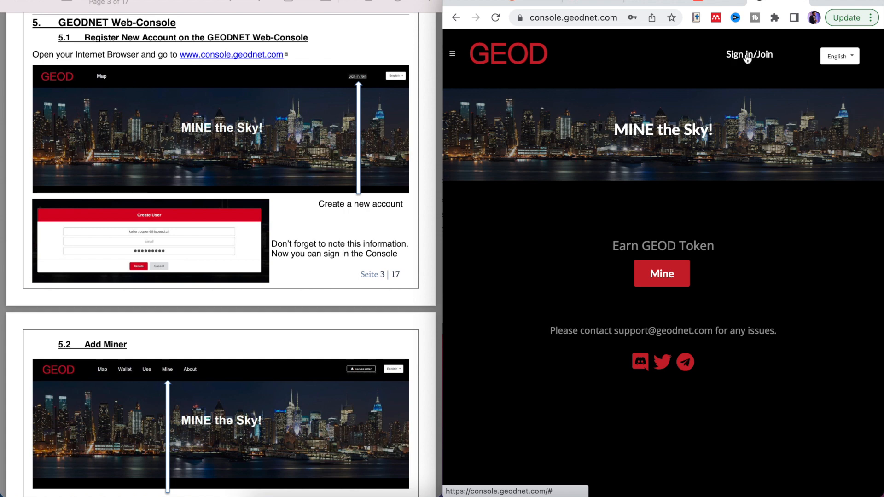
Sign in to the GEODNET Console account and go to the empty Miners page
click(750, 54)
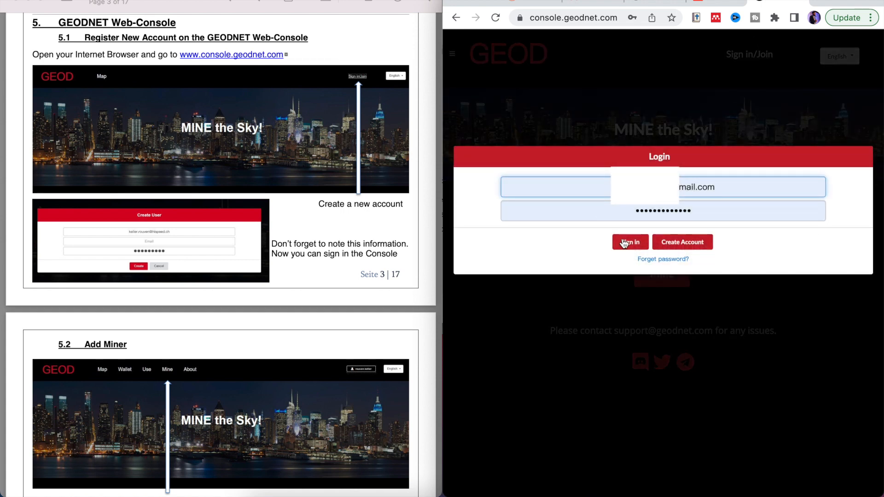
click(630, 243)
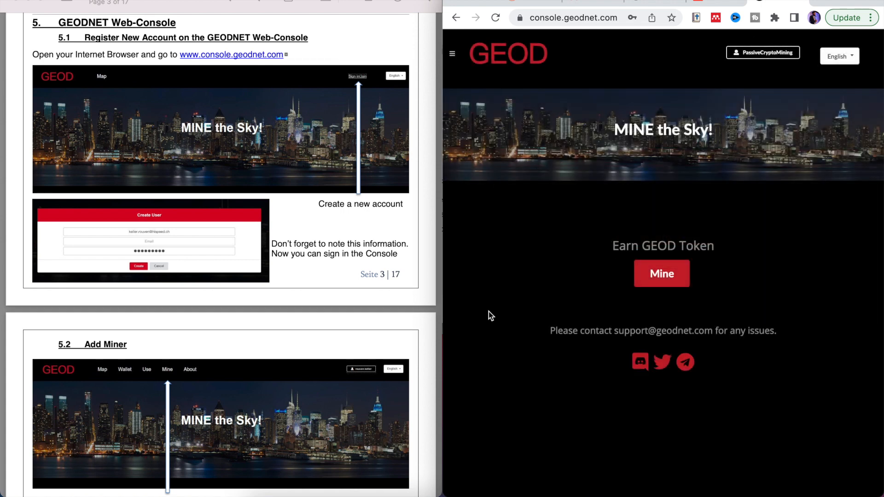
scroll(down, 3)
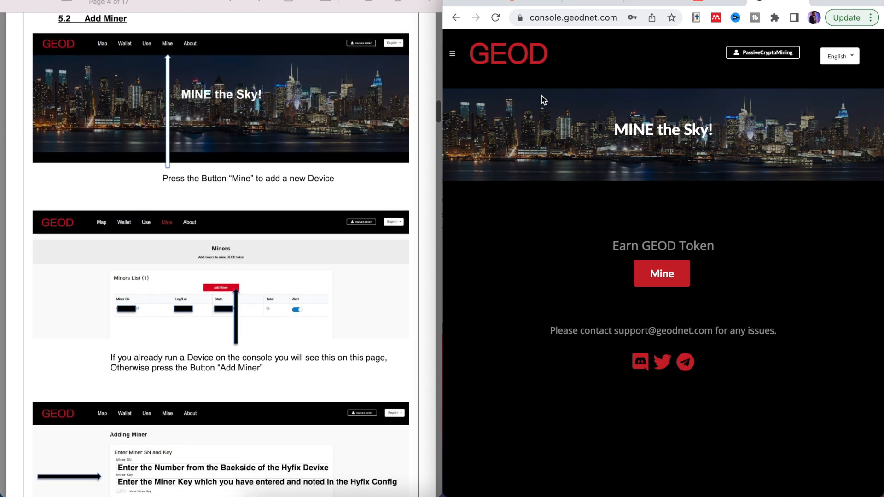
click(453, 52)
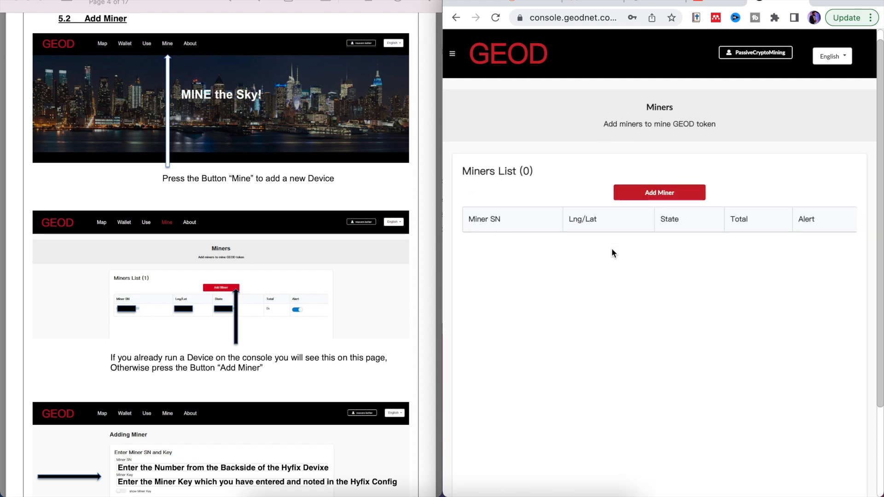
Add a miner through the Add Miner form with its serial number and miner key
click(660, 192)
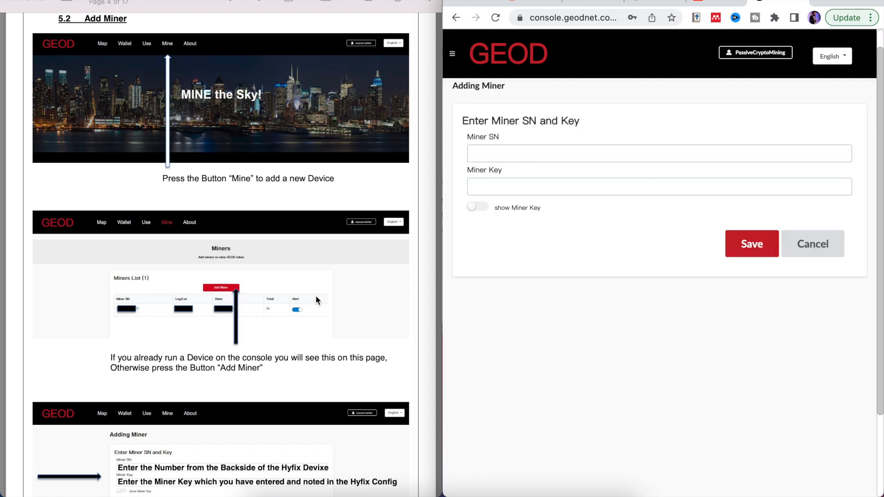
scroll(down, 3)
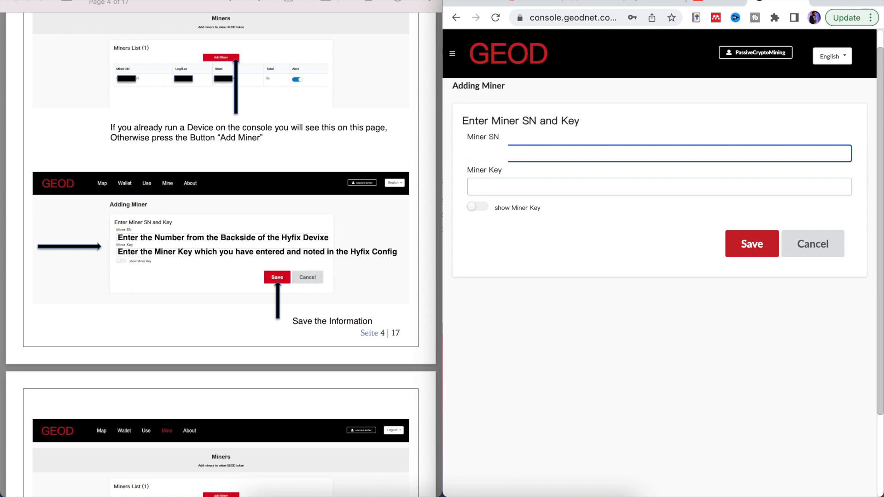
text(A)
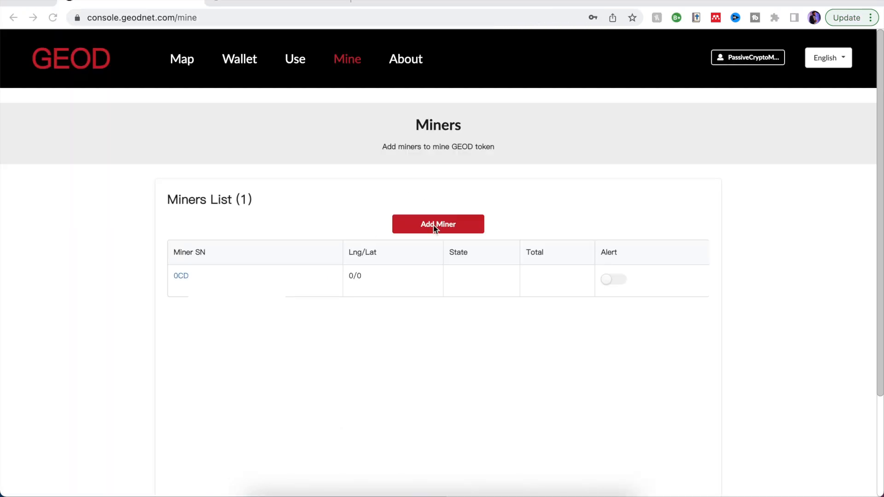
click(181, 59)
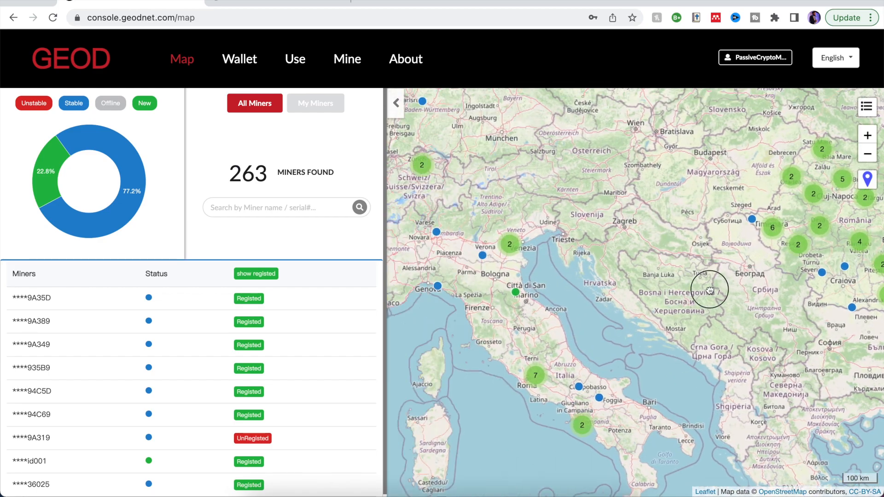
Pan the map to a Sicilian miner and scroll through its uptime and hourly online rate
drag(709, 290, 575, 321)
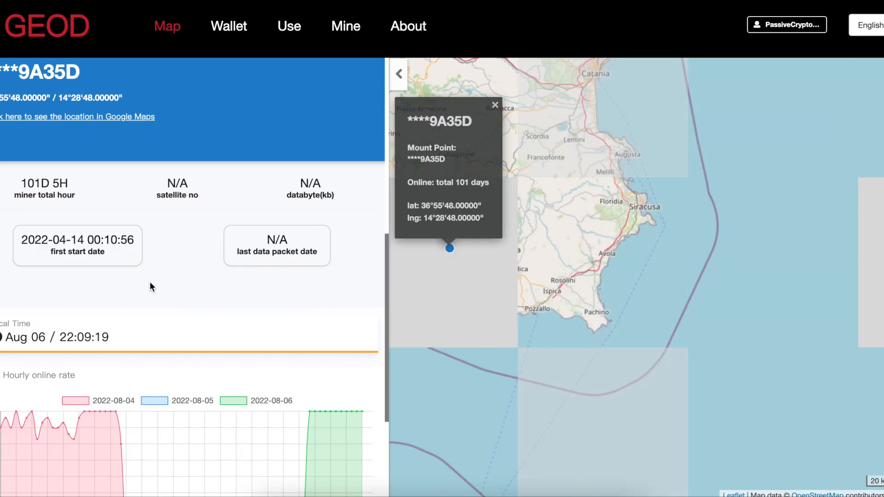
scroll(down, 3)
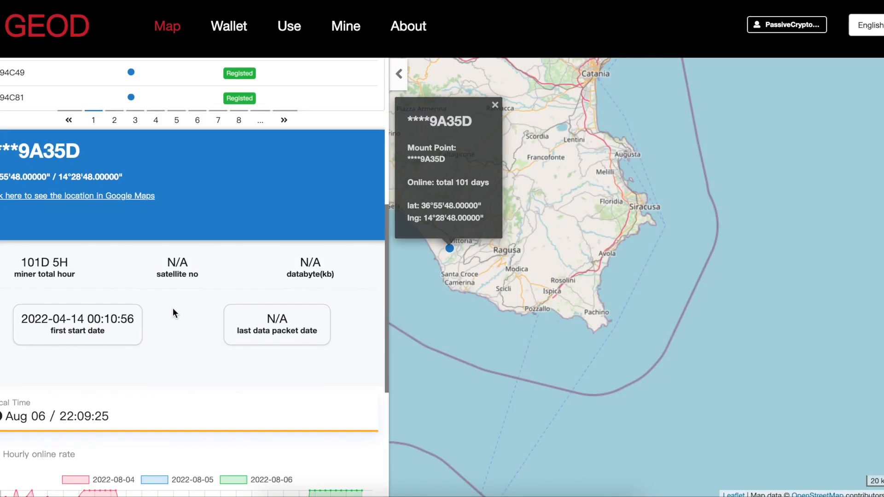
scroll(down, 3)
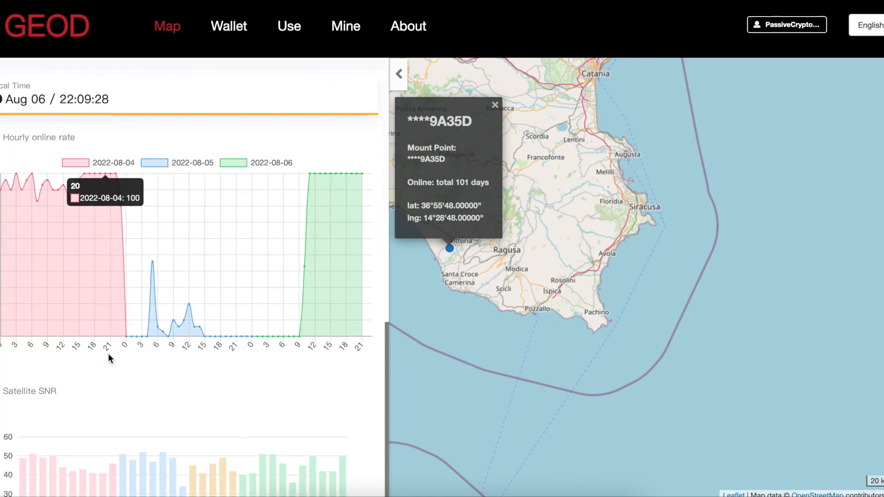
scroll(down, 3)
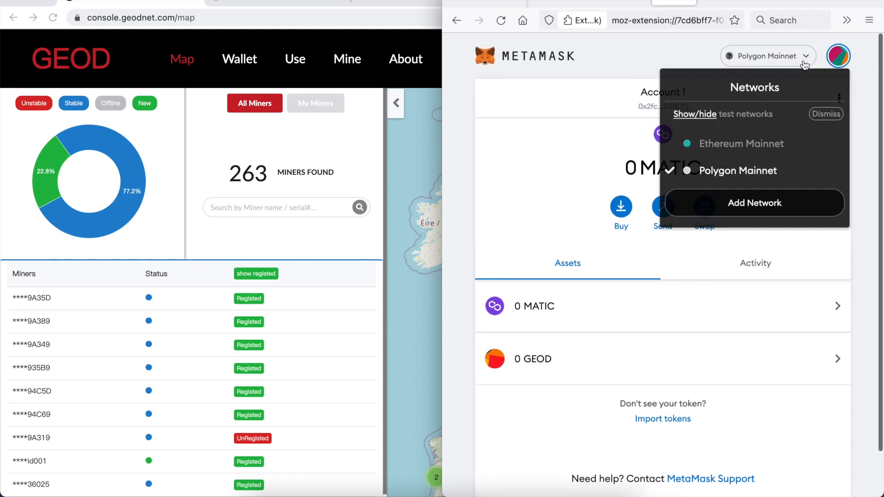
Choose Add Network in MetaMask and scroll the blank network settings form
click(755, 204)
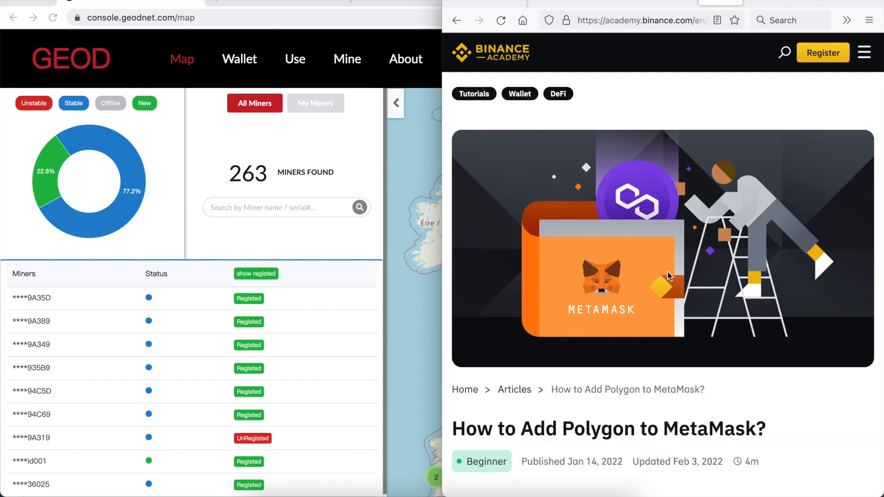
scroll(down, 3)
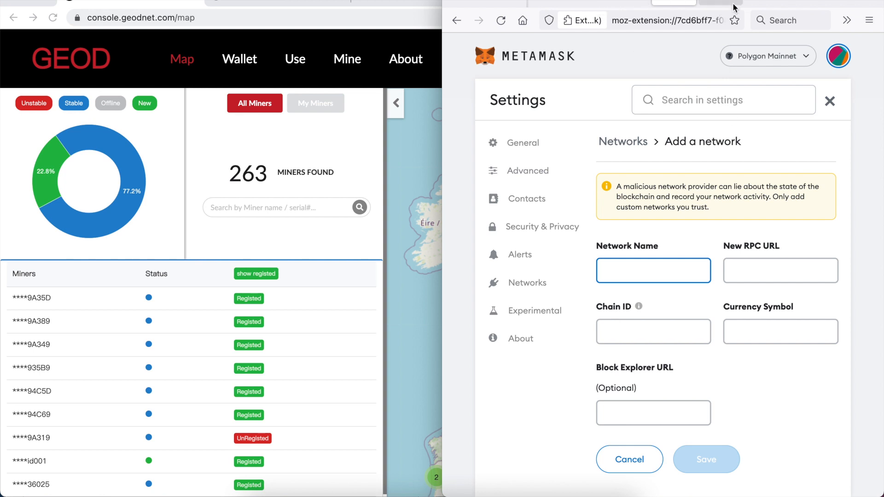
mouse_move(786, 70)
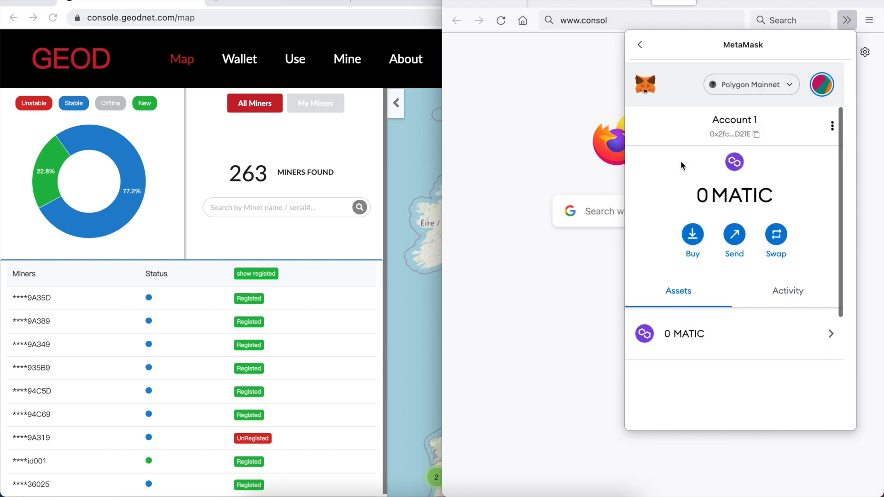
Import GEOD as a custom token using contract address 0xac0f66379a6d7801D7726d5a943356A172549Adb
scroll(down, 3)
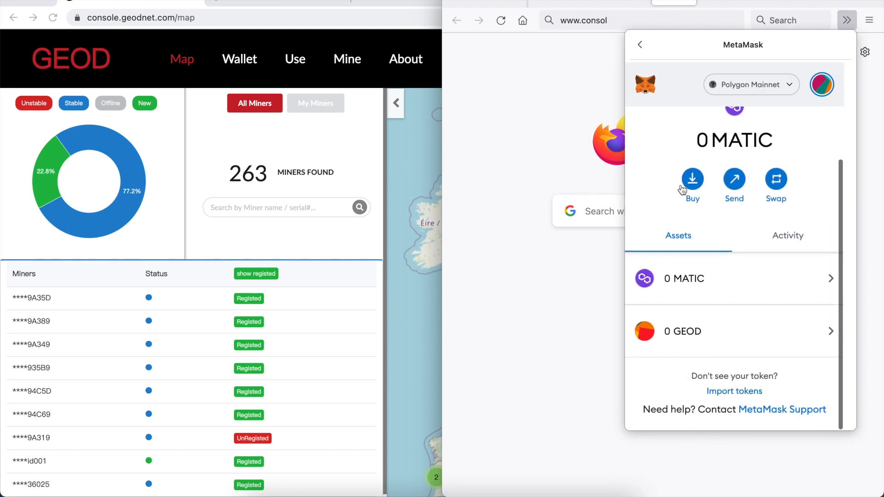
click(735, 391)
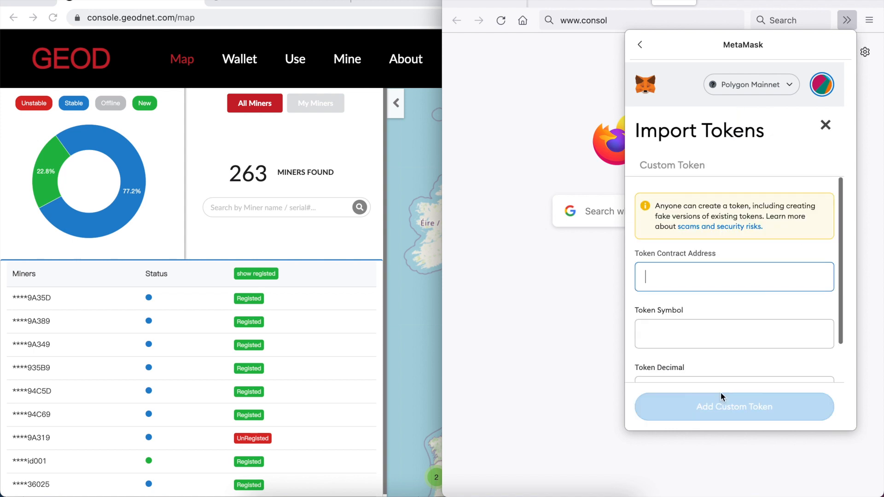
scroll(down, 3)
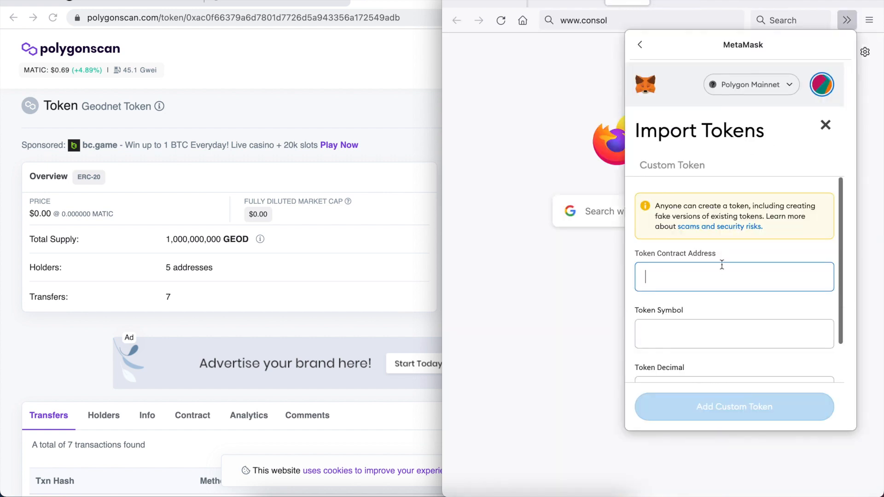
text(0xac0f66379a6d7801D7726d5a943356A172549Adb)
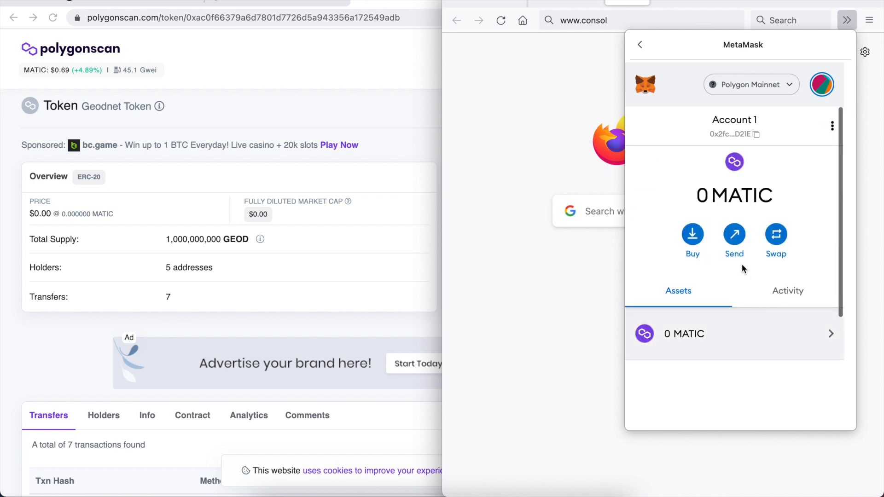
scroll(down, 3)
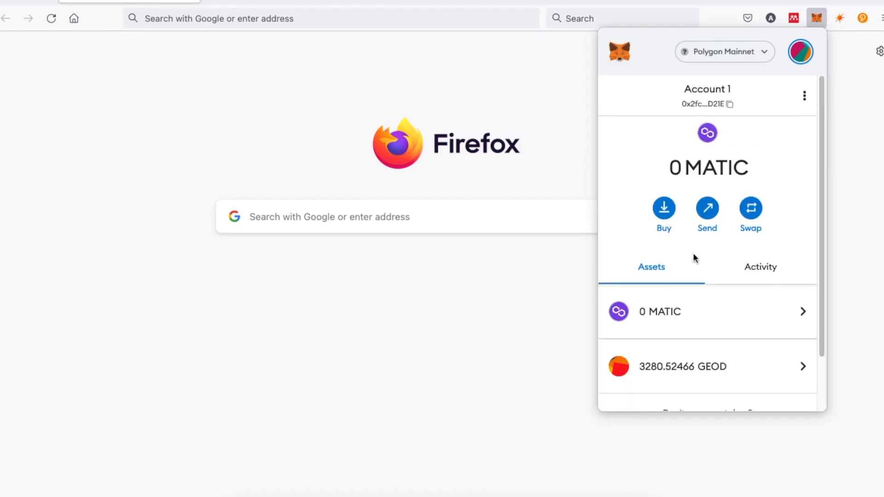
Scroll MetaMask to the 3280.52466 GEOD balance and dismiss the token import form
scroll(down, 3)
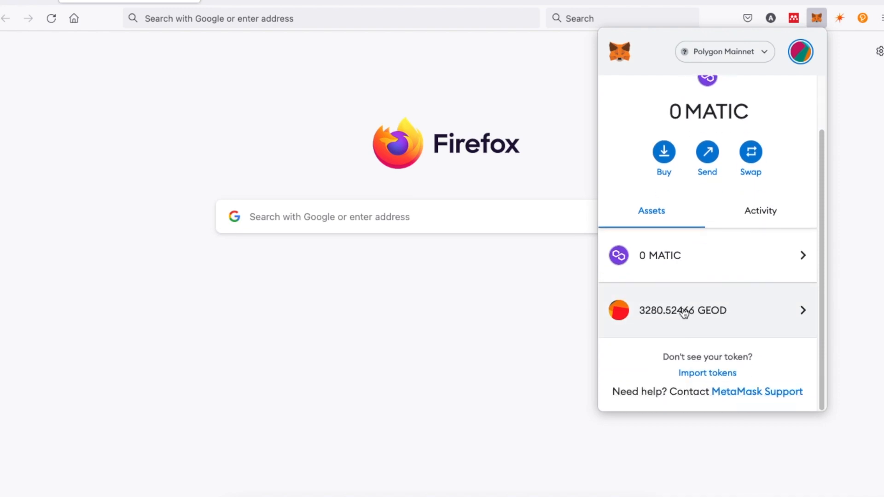
mouse_move(544, 324)
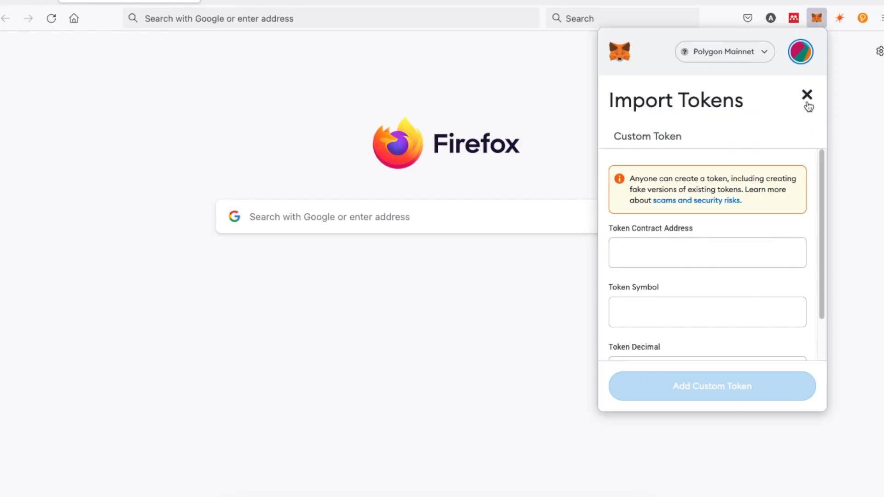
click(807, 95)
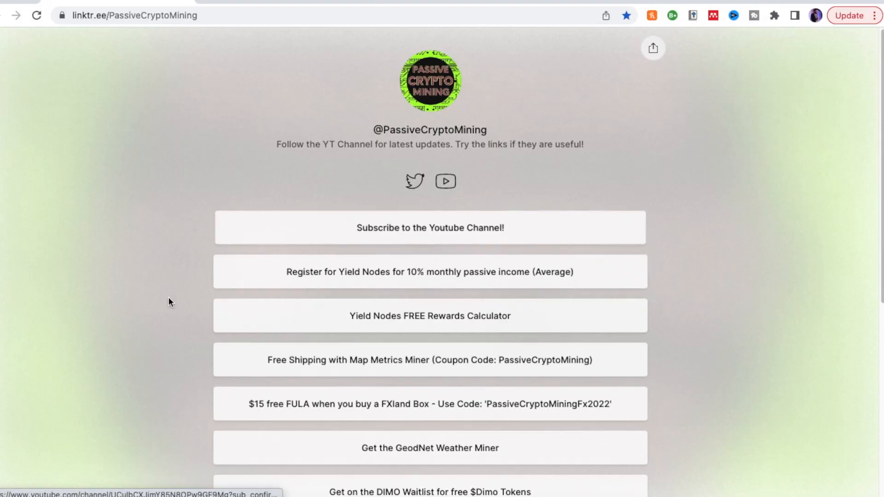
Scroll the PassiveCryptoMining Linktree past the GeodNet Weather Miner link to 'Earn 5% Free Nodle'
scroll(down, 3)
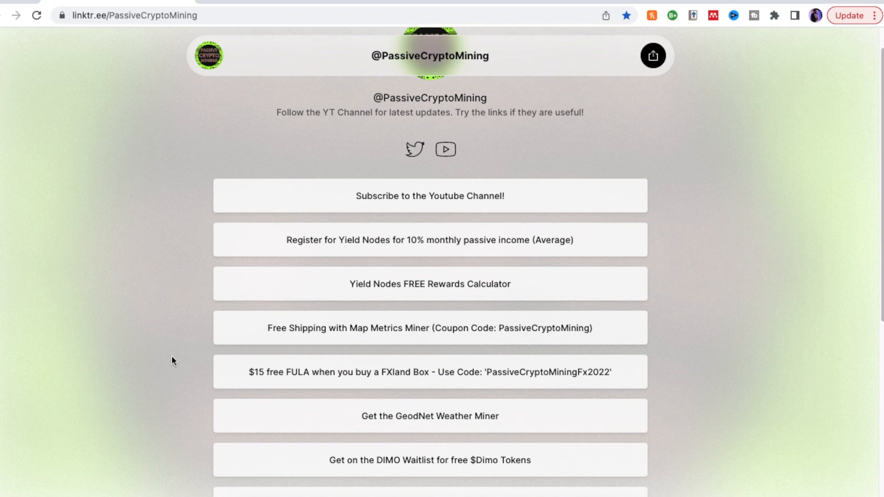
scroll(down, 3)
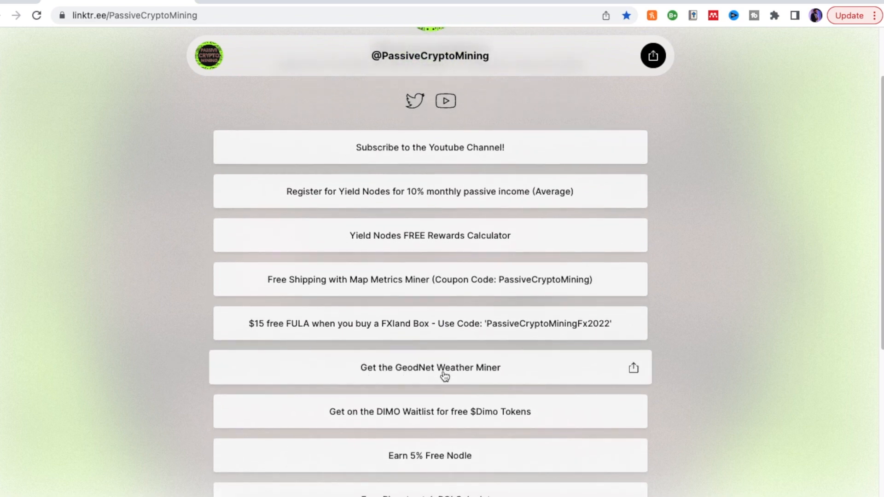